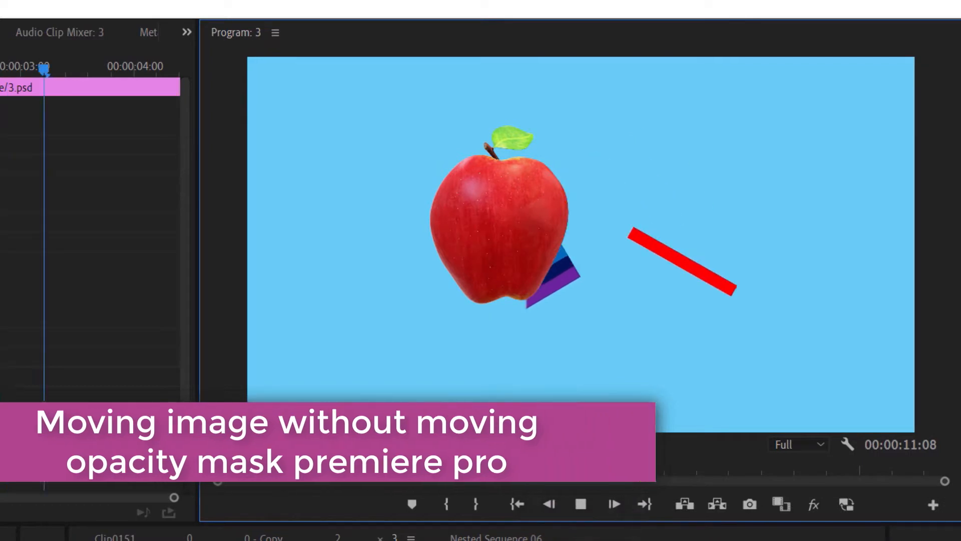
Place a copy of the blue/3.psd background on V5 above the RED LIGHT clip.
{"action": "left_click", "coordinate": [581, 503]}
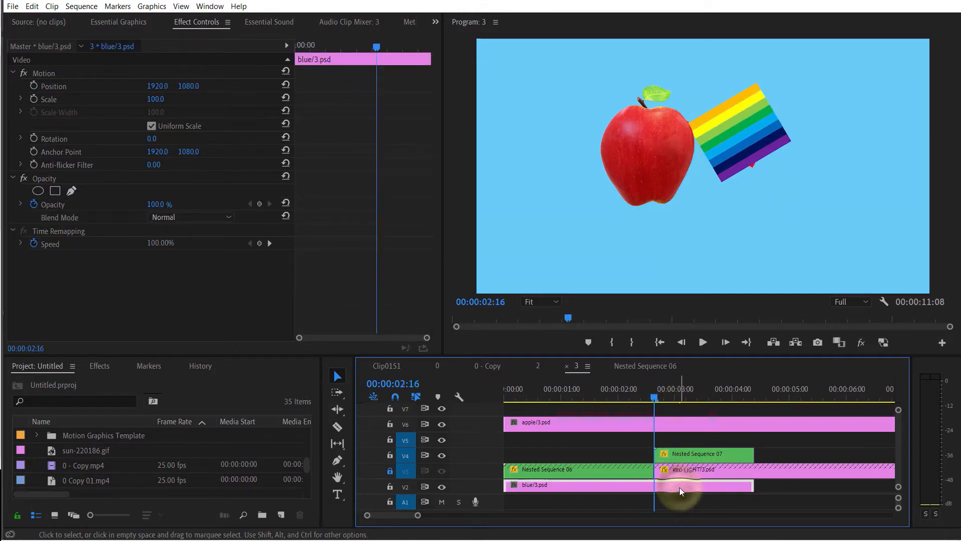
{"action": "mouse_move", "coordinate": [681, 488]}
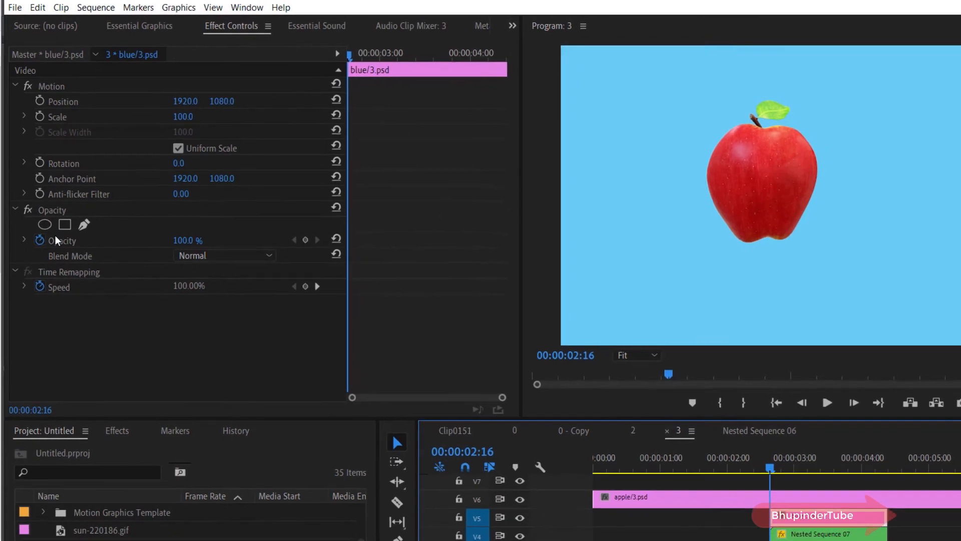
Draw a pen opacity mask on the V5 blue copy with Mask Feather 10 and play back.
{"action": "left_click", "coordinate": [64, 225]}
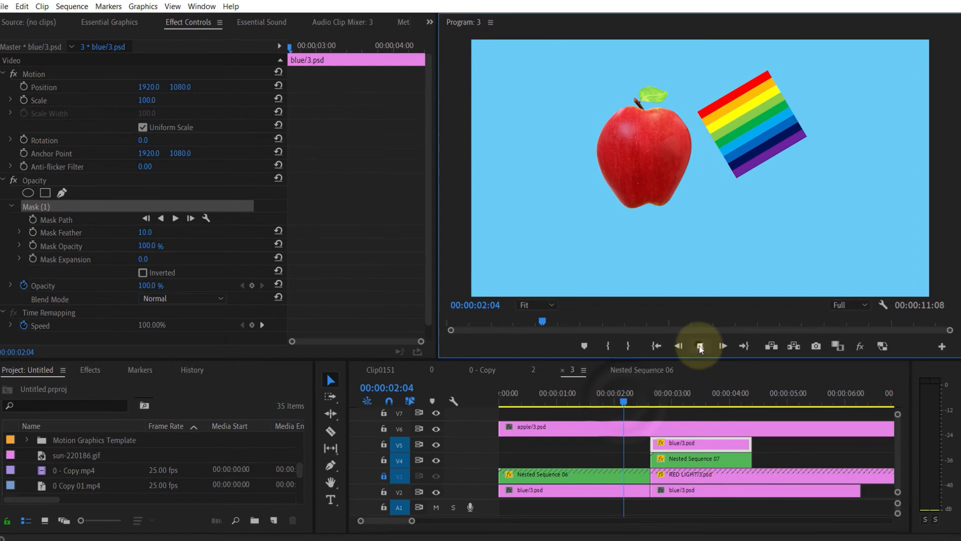
{"action": "left_click", "coordinate": [700, 345]}
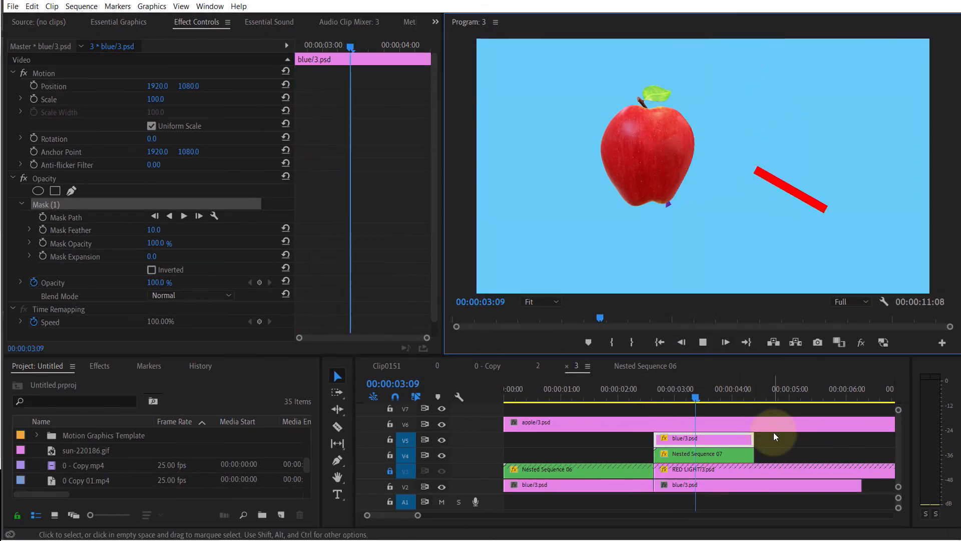
{"action": "left_click", "coordinate": [703, 343]}
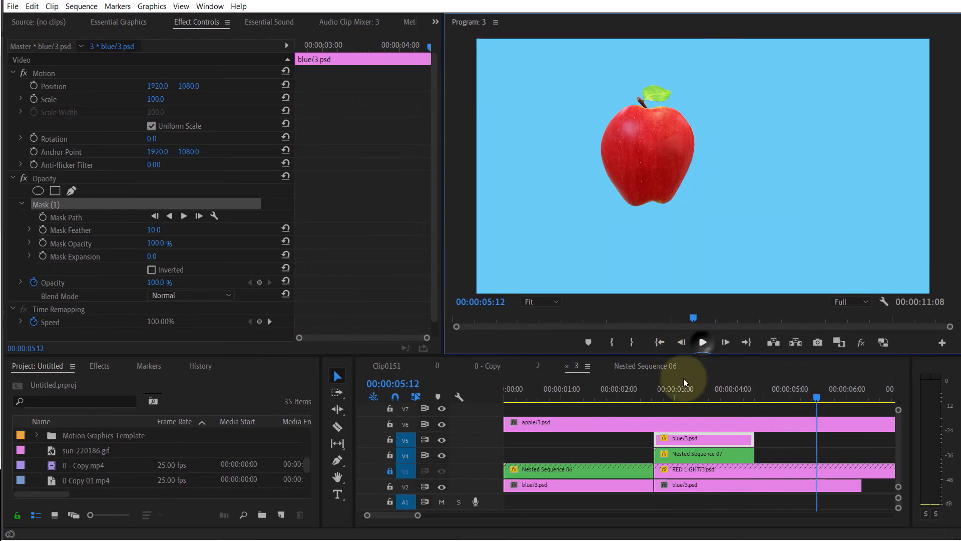